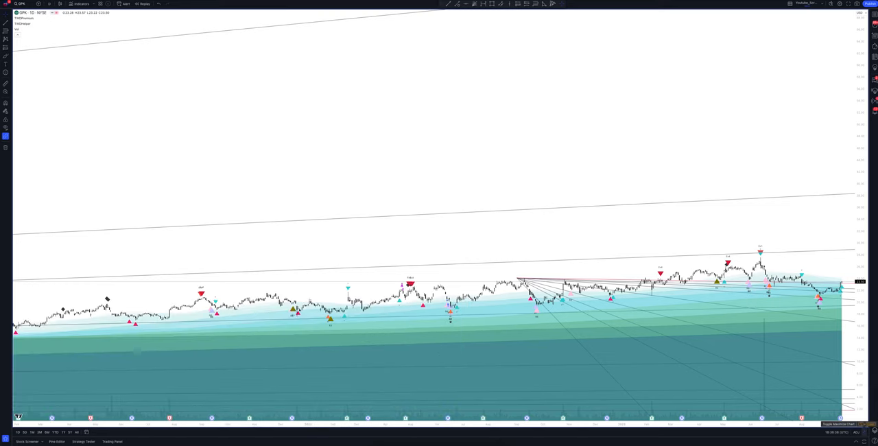
Expand the Stock Screener panel to list stocks below the DPK daily chart
{"action": "left_click", "coordinate": [27, 438]}
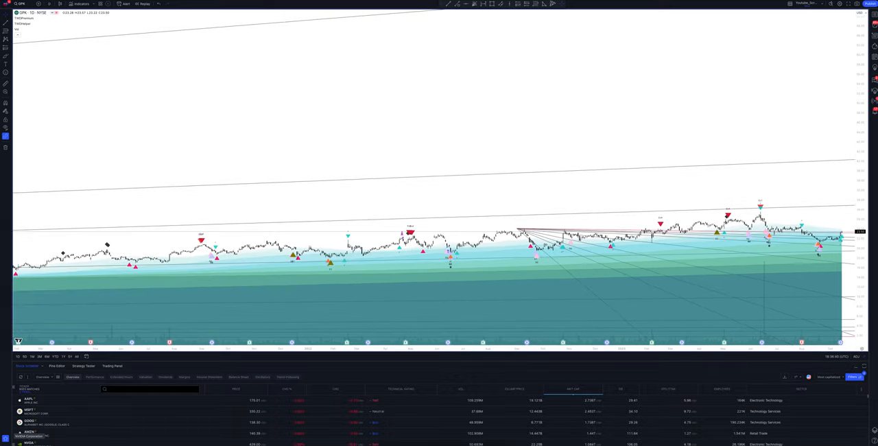
{"action": "left_click", "coordinate": [79, 365]}
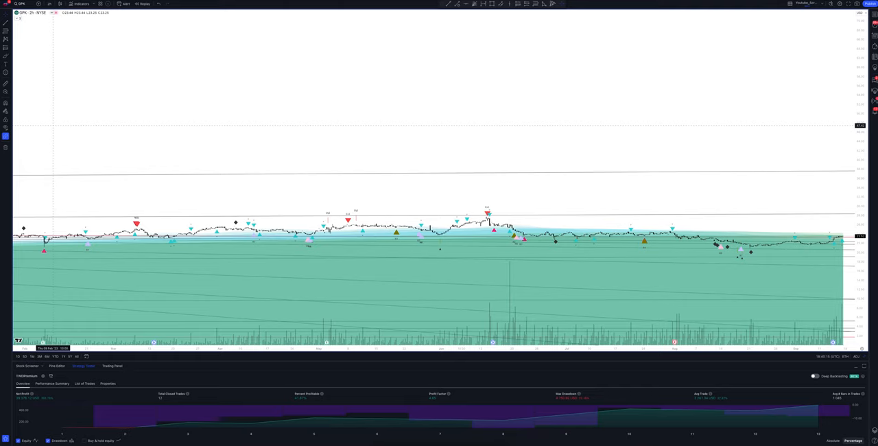
Open the interval menu from the 2h button in the top toolbar
{"action": "left_click", "coordinate": [49, 14]}
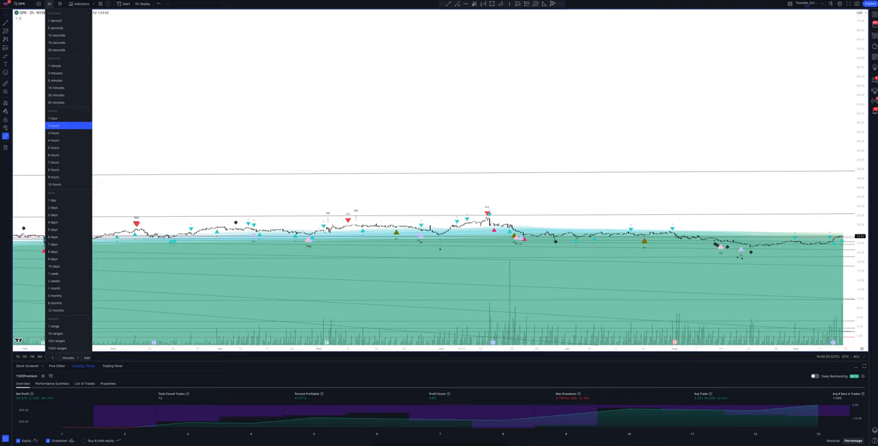
Put the DPK chart on 3-hour candles and review the refreshed backtest results
{"action": "left_click", "coordinate": [61, 127]}
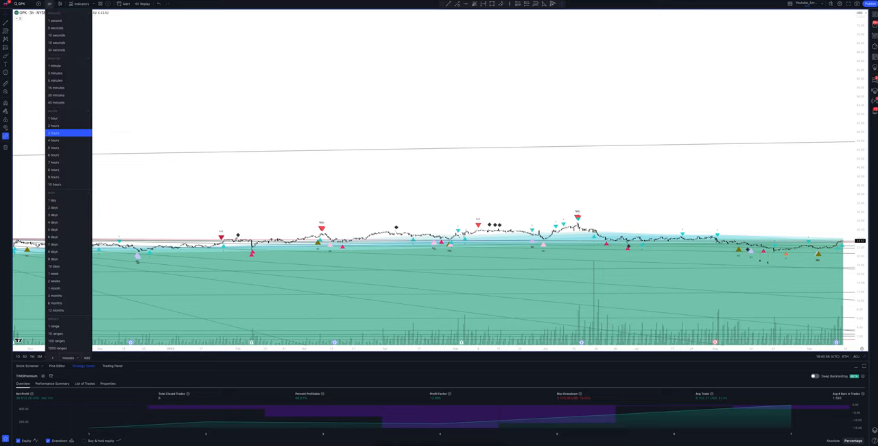
Switch the DPK chart to 4-hour candles, then reopen the timeframe list
{"action": "left_click", "coordinate": [53, 138]}
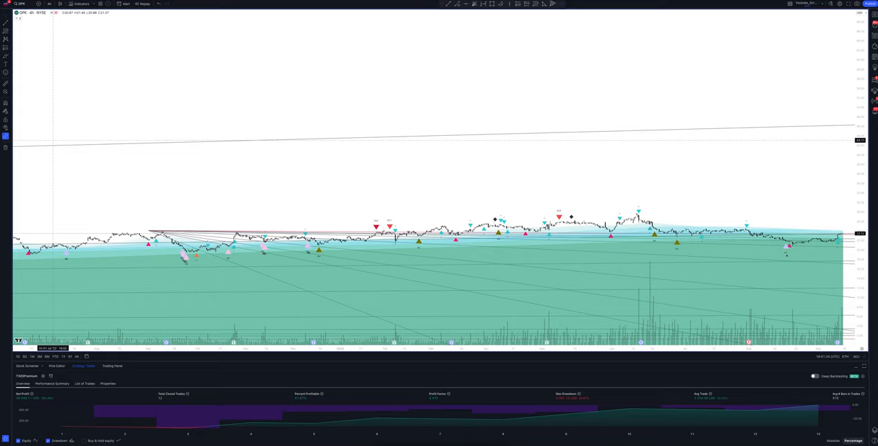
{"action": "left_click", "coordinate": [50, 8]}
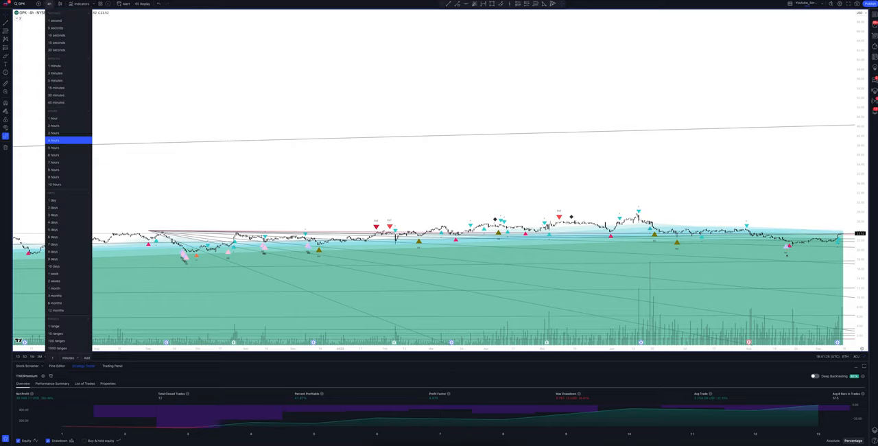
Choose 7 hours, recalculating the backtest to 10 closed trades, 40% profitable
{"action": "left_click", "coordinate": [51, 141]}
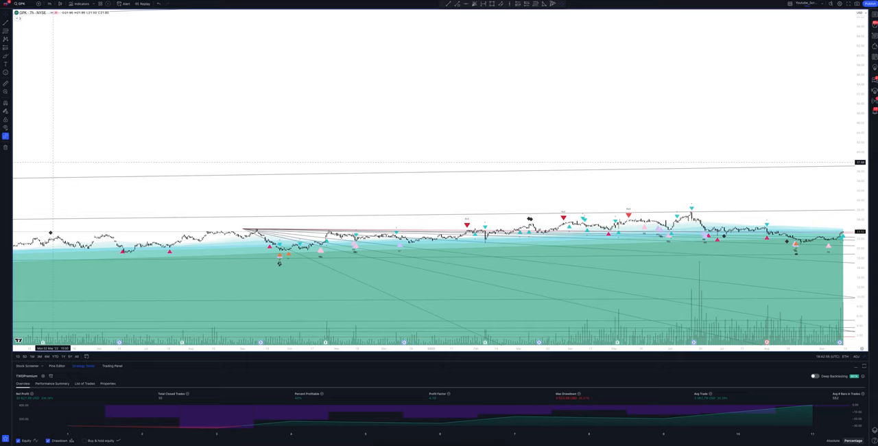
Select the 8-hour interval from the timeframe dropdown for the DPK chart
{"action": "left_click", "coordinate": [49, 15]}
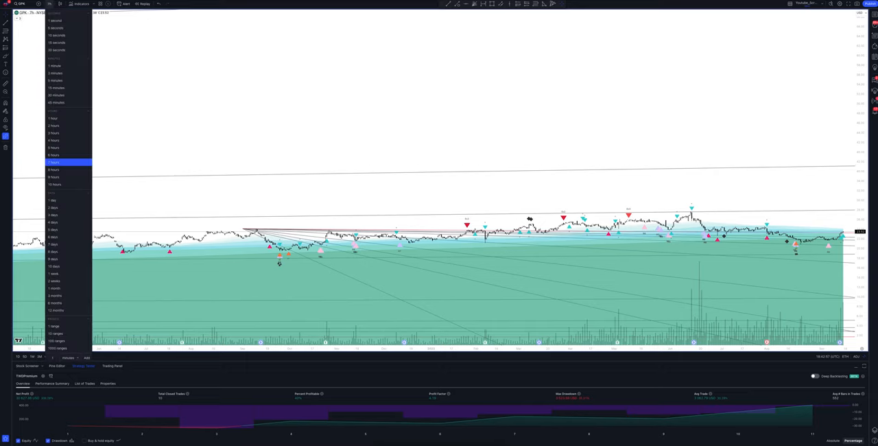
{"action": "left_click", "coordinate": [57, 170]}
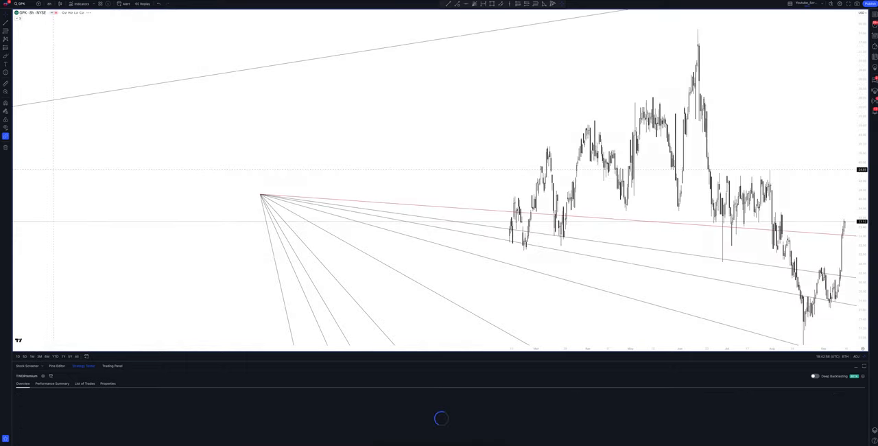